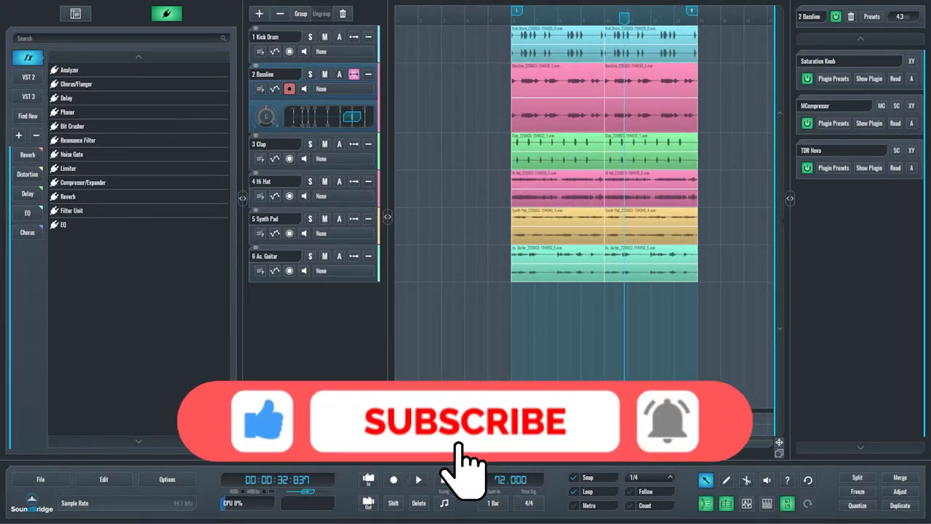
# Step: Solo track 2, Bassline, so only the 808 bassline plays
pyautogui.click(465, 422)
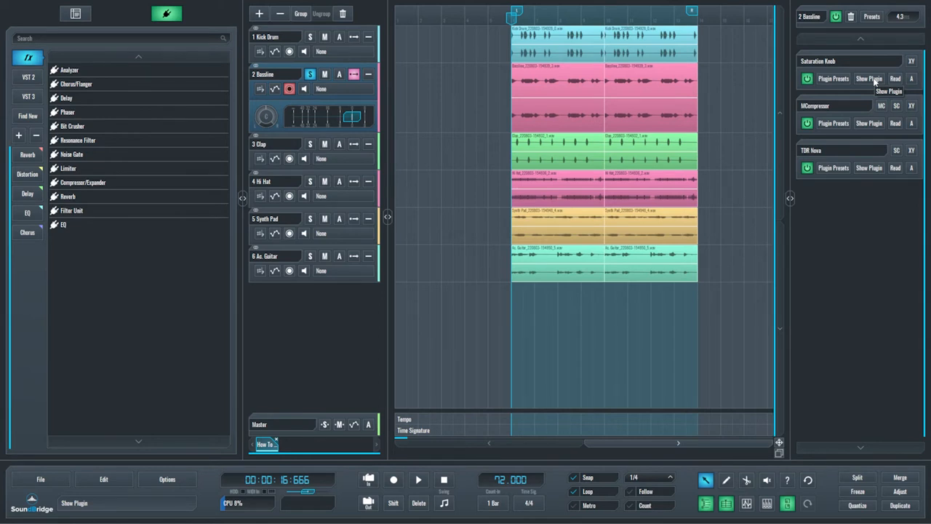
# Step: Open the Saturation Knob window and A/B the effect by bypassing and re-enabling it
pyautogui.click(869, 77)
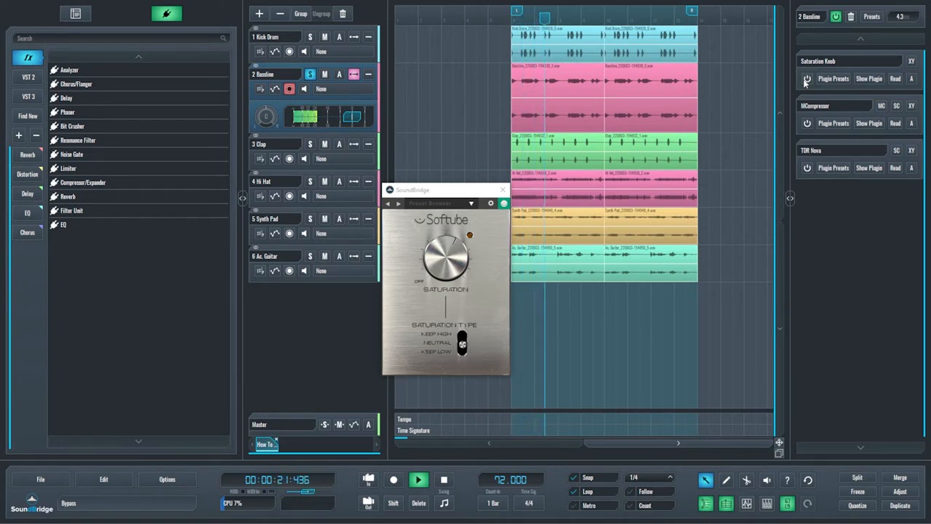
pyautogui.click(418, 480)
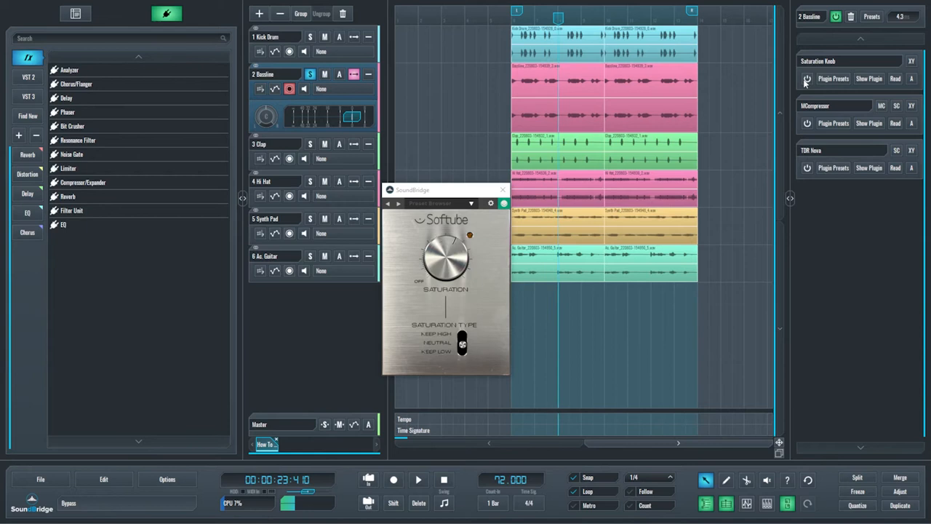
pyautogui.click(418, 479)
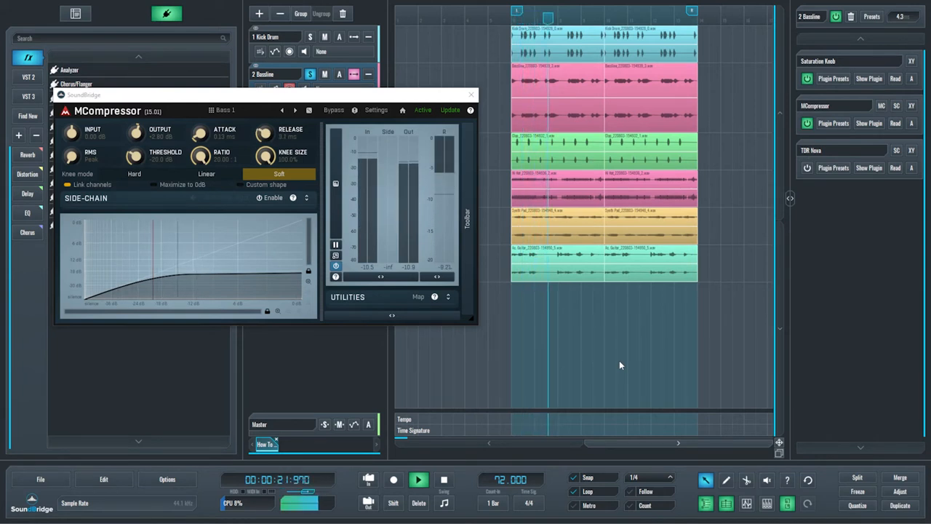
# Step: Stop playback and enable MCompressor on Bassline, opening its plugin window
pyautogui.click(418, 479)
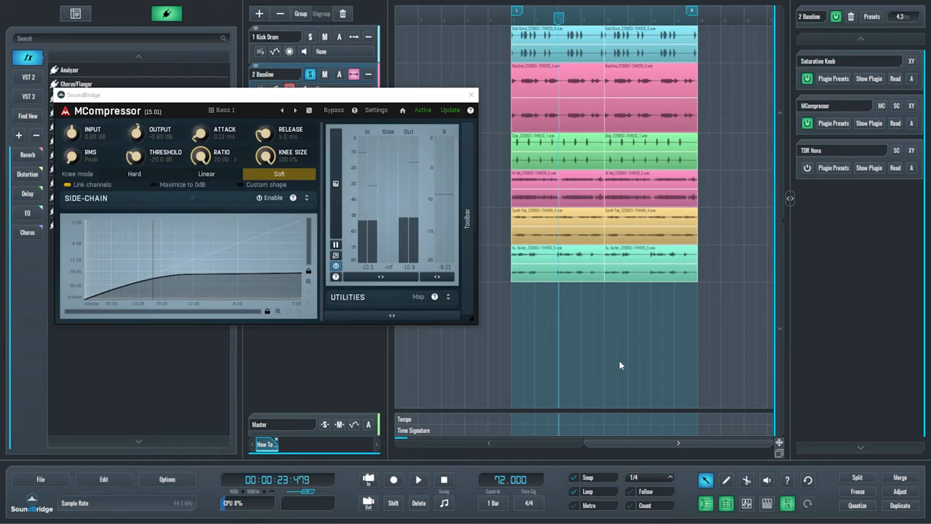
pyautogui.click(472, 94)
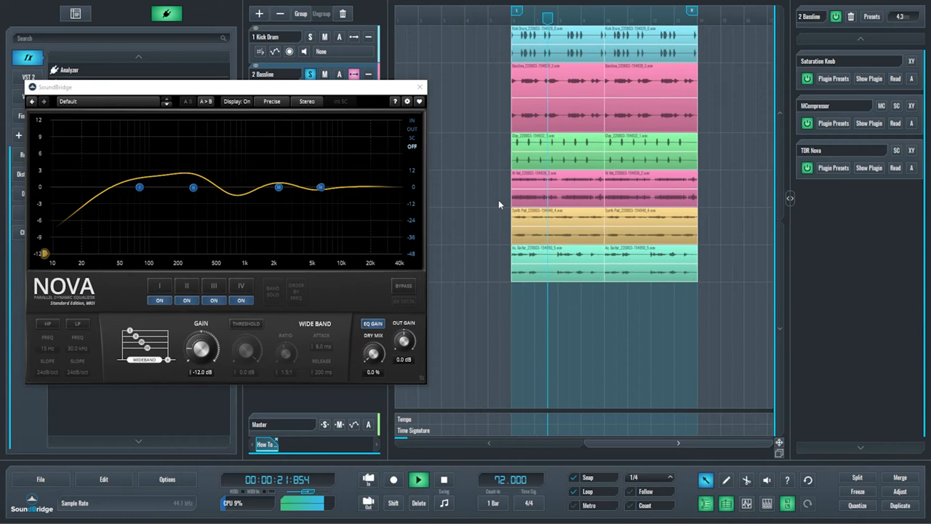
# Step: Enable TDR Nova on Bassline and open its equalizer window
pyautogui.click(420, 87)
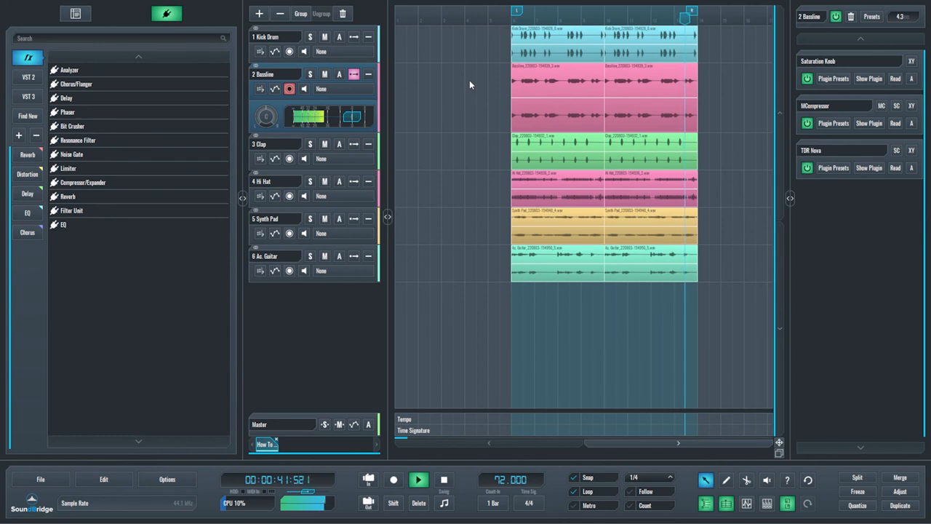
# Step: Stop playback of the full mix with all three Bassline effects active
pyautogui.click(419, 479)
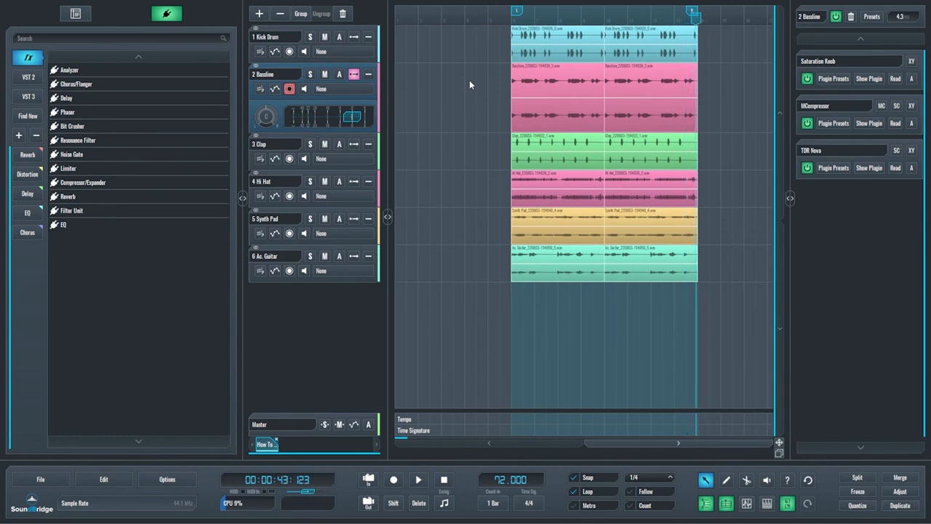
pyautogui.moveTo(476, 262)
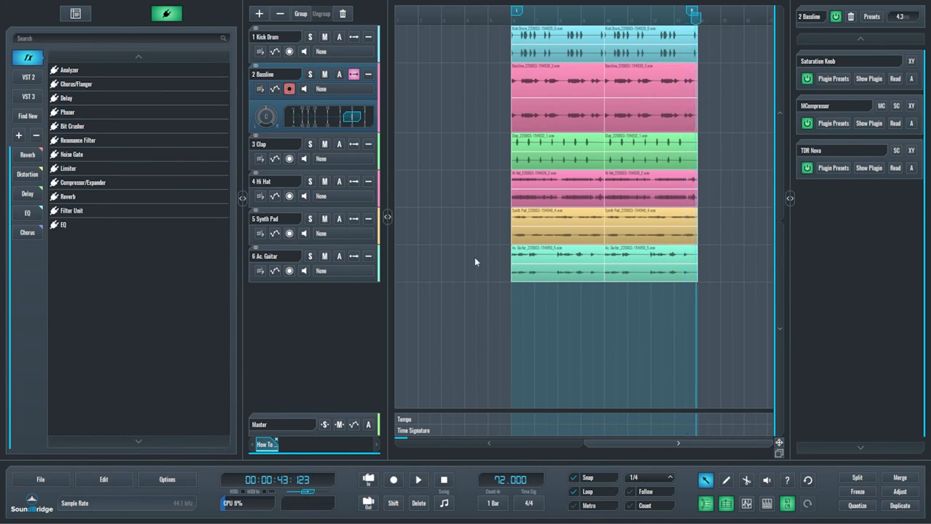